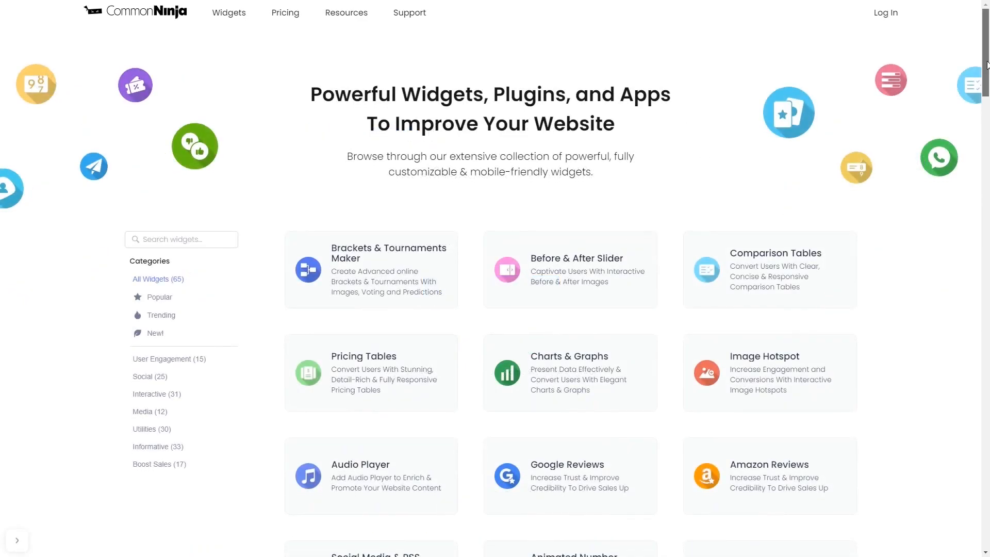
- Choose Comparison Tables from the catalog and start a new comparison table
scroll(down, 3)
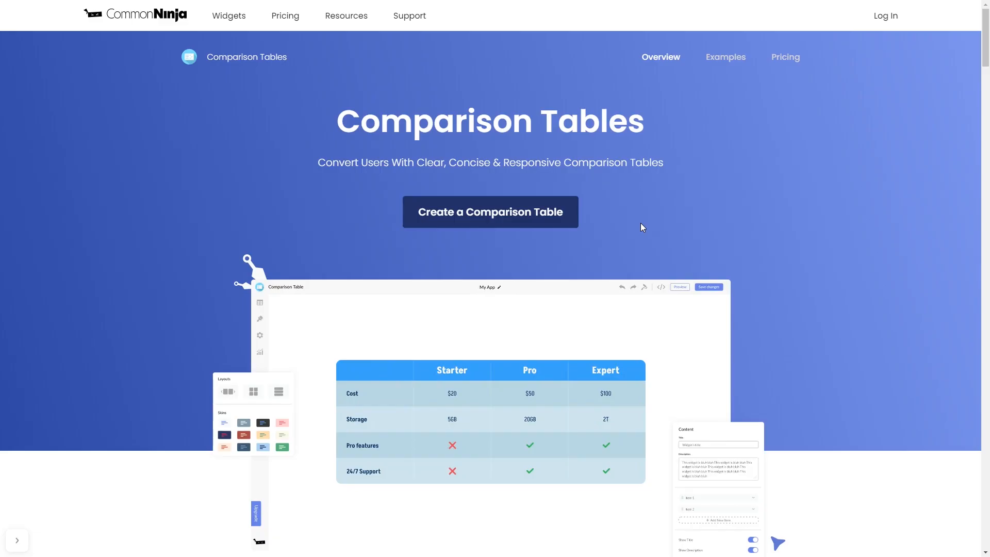
mouse_move(528, 221)
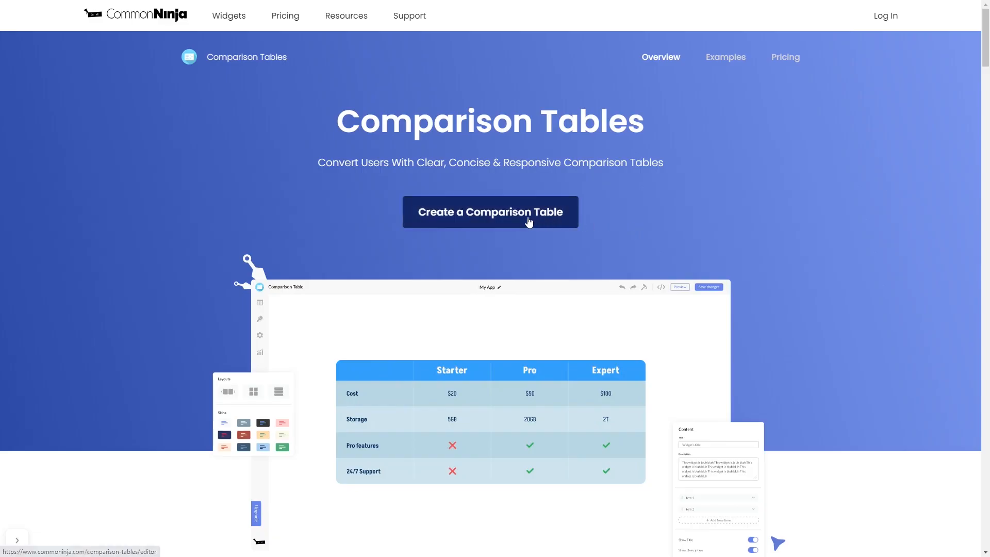
click(490, 212)
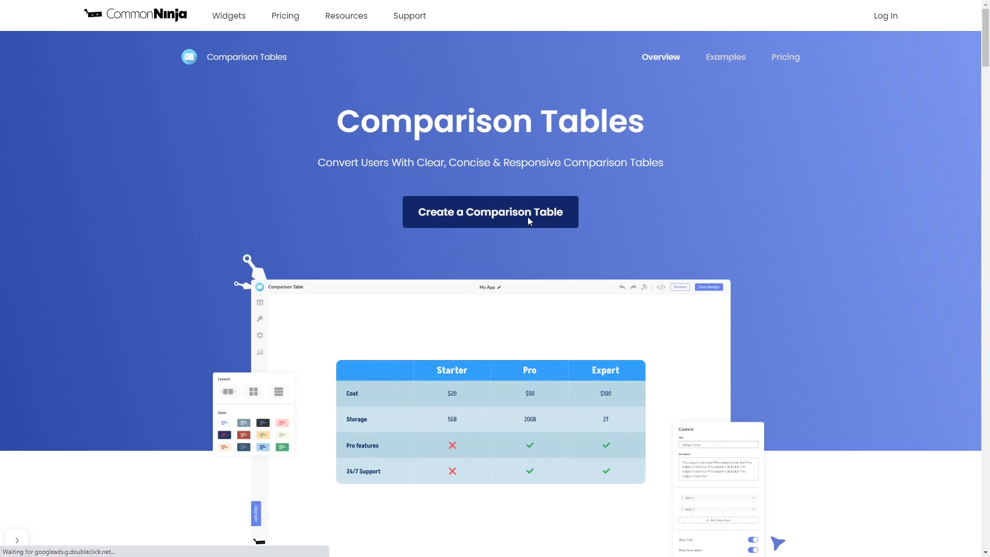
- Apply a light skin with green-tinted rows and green buttons from the Design panel
click(490, 212)
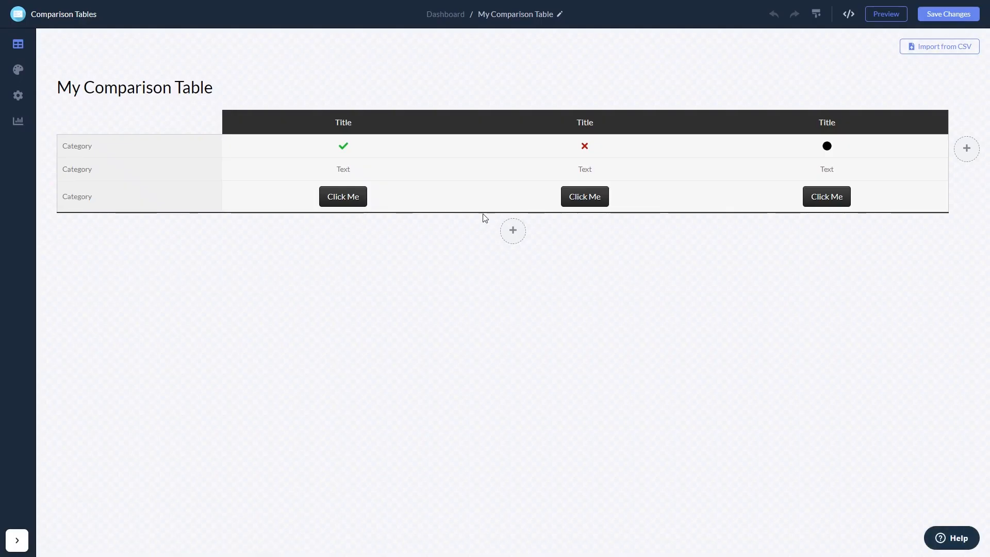
click(343, 195)
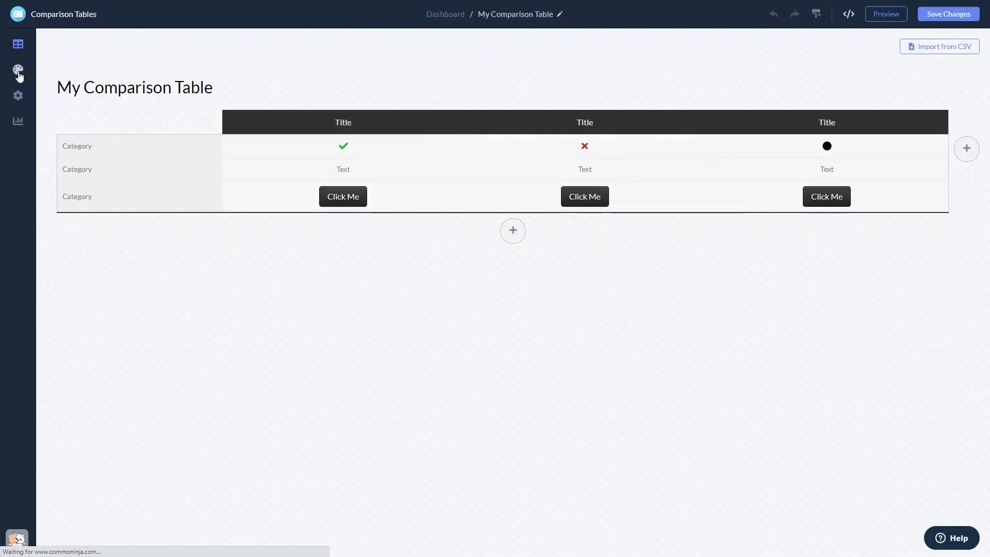
click(18, 69)
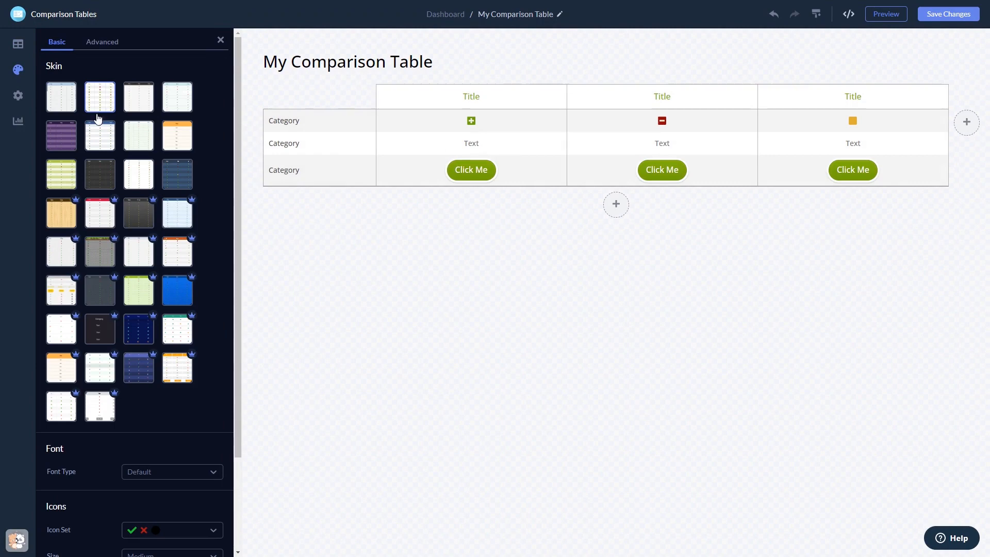
click(61, 97)
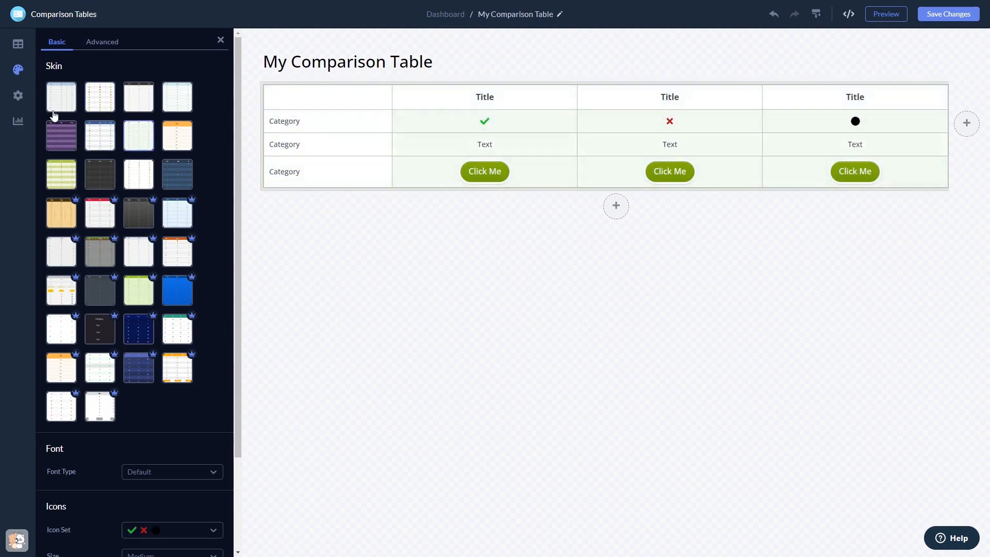
click(17, 96)
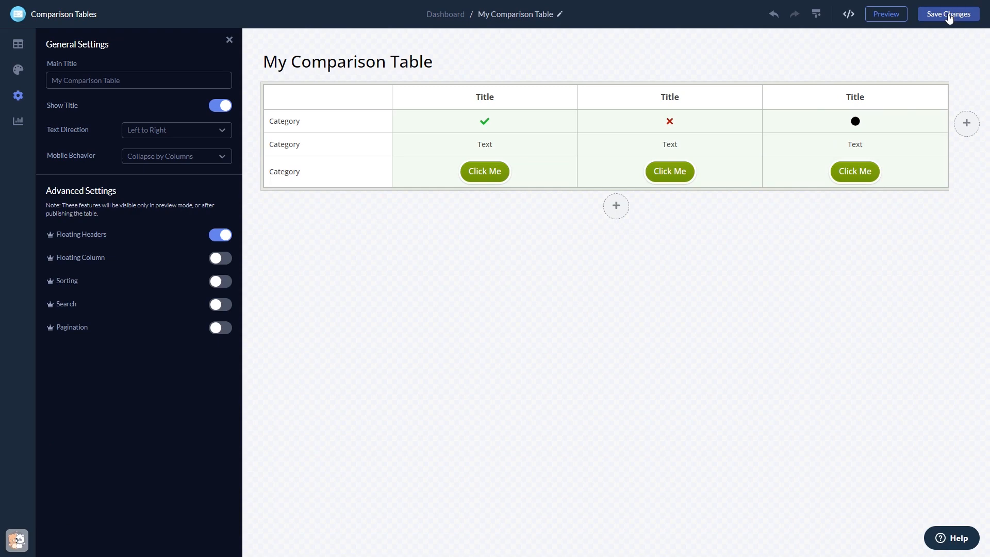
mouse_move(925, 29)
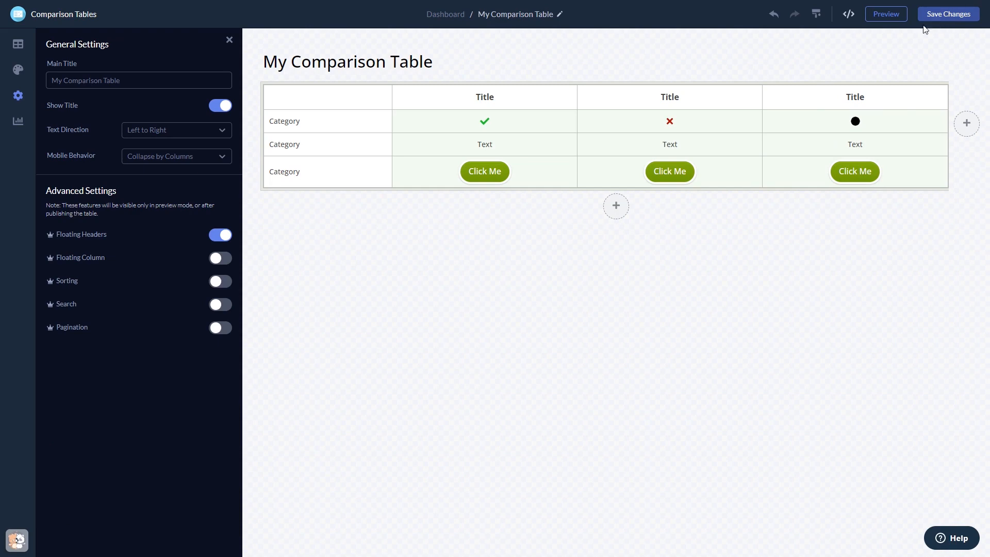
mouse_move(450, 24)
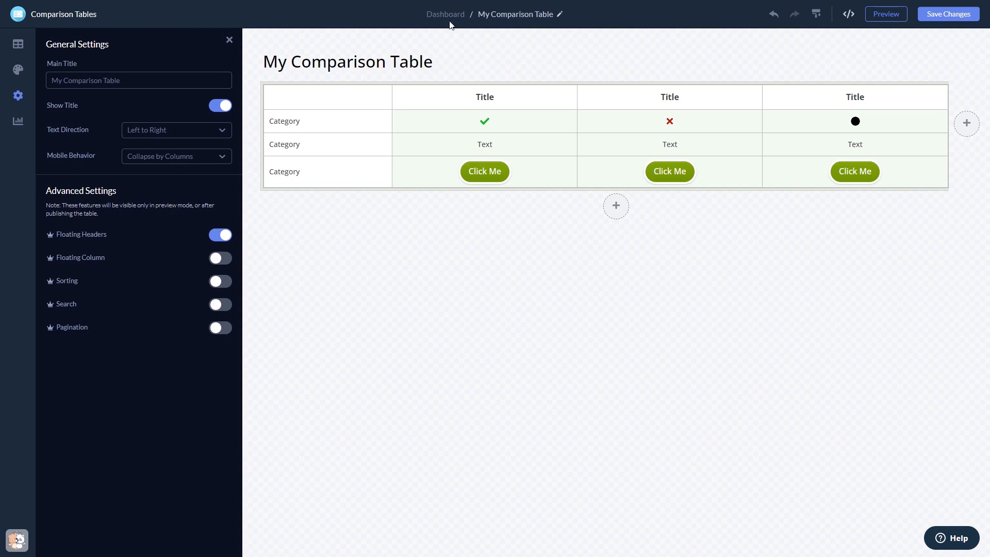
mouse_move(445, 14)
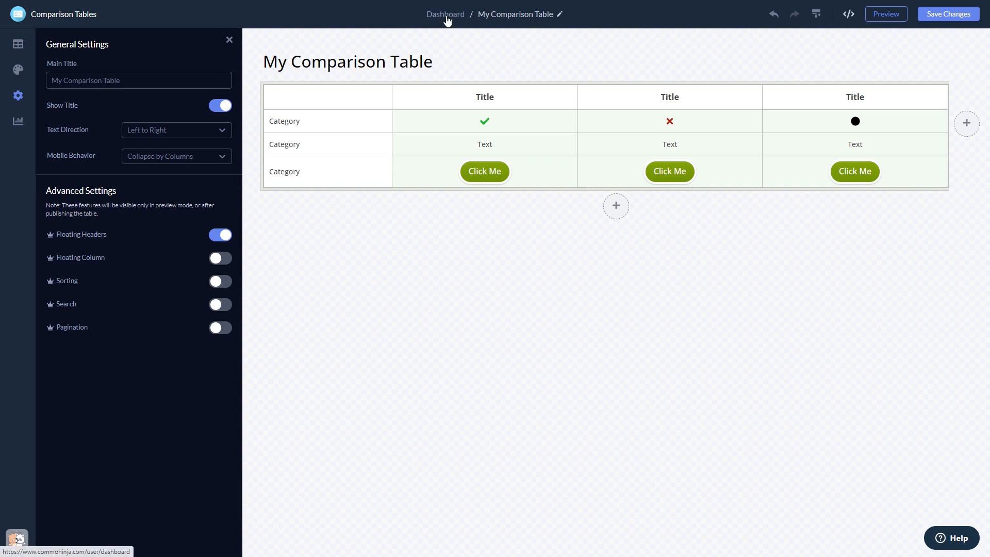
- Return from the editor to the project dashboard via the breadcrumb
click(445, 13)
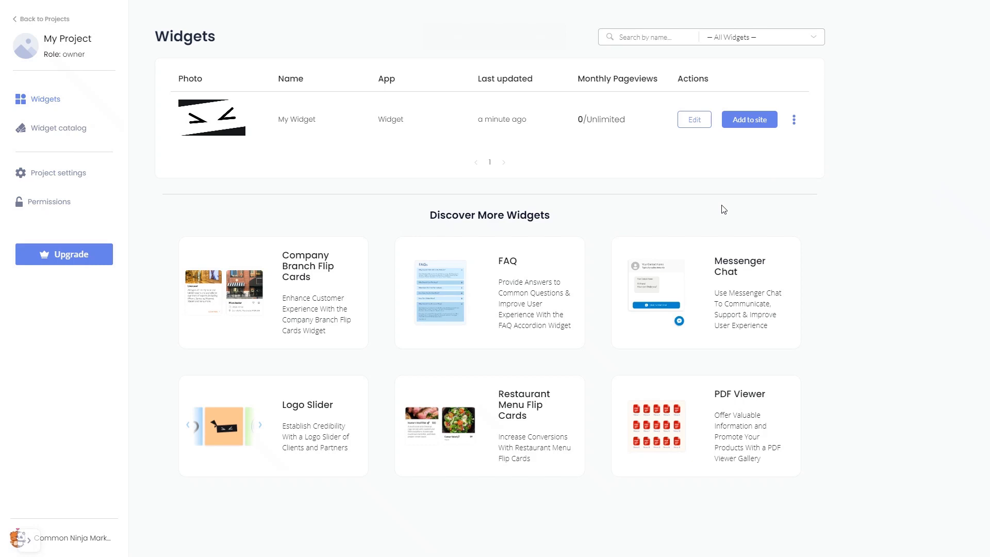
mouse_move(744, 172)
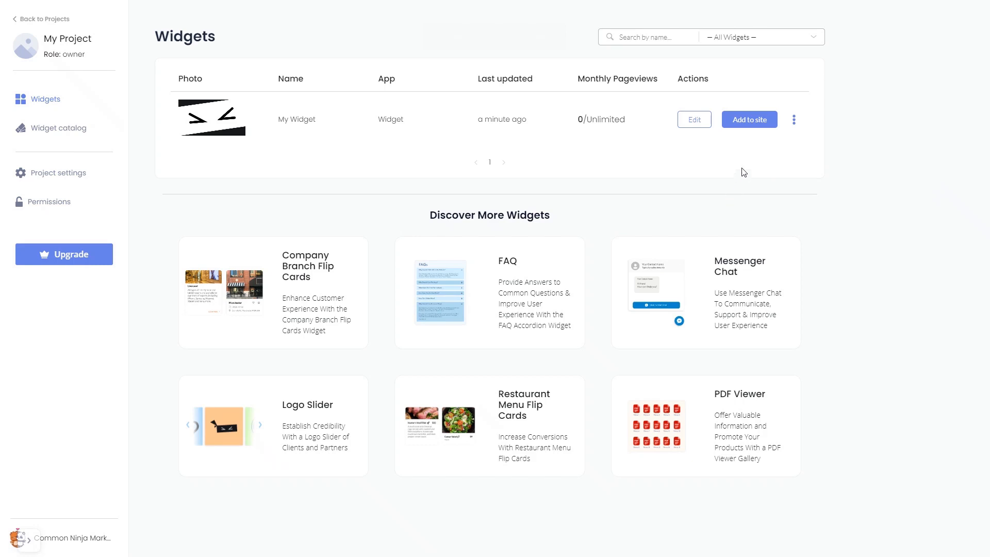
mouse_move(750, 119)
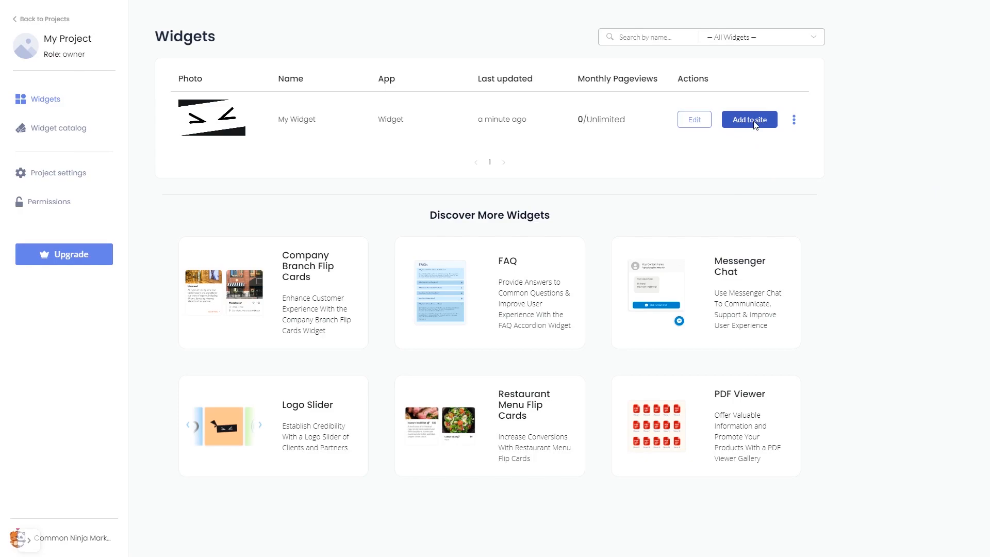
- Copy My Widget's installation code from 'Add to site' and close the code window
click(748, 120)
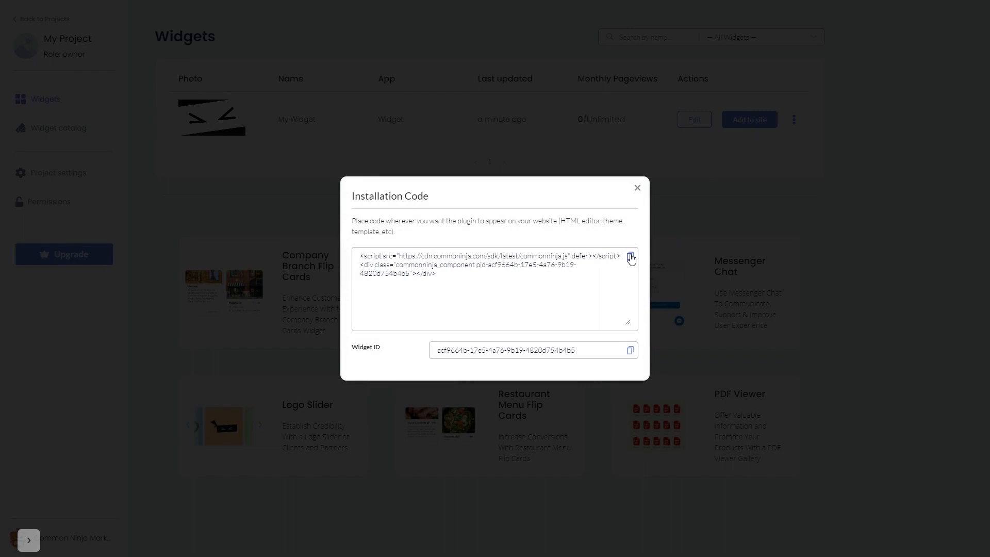
click(629, 258)
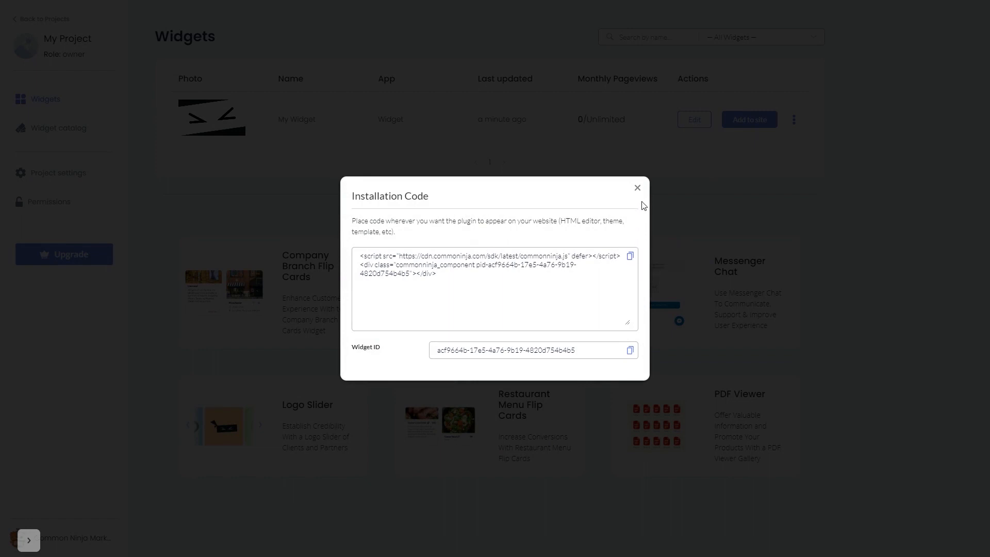
click(638, 188)
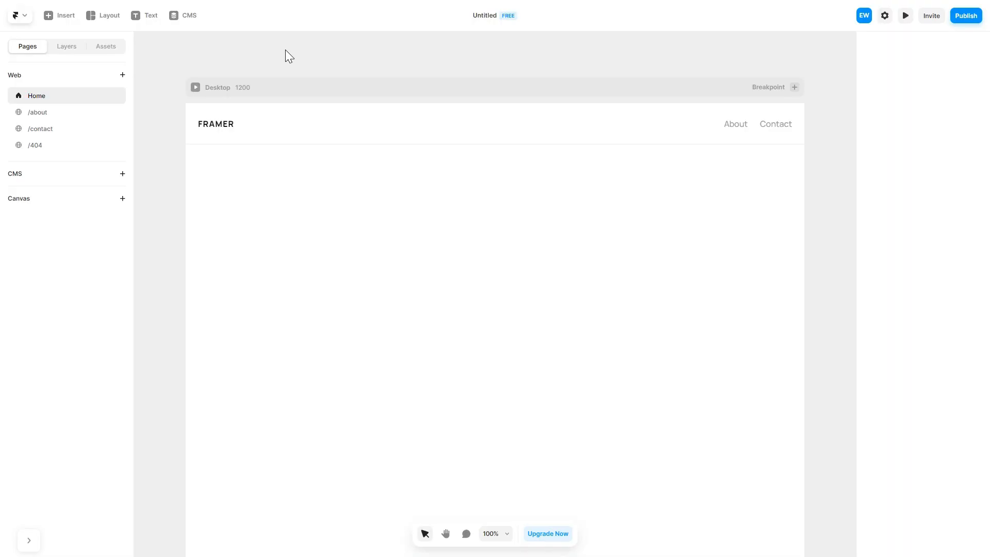
mouse_move(104, 39)
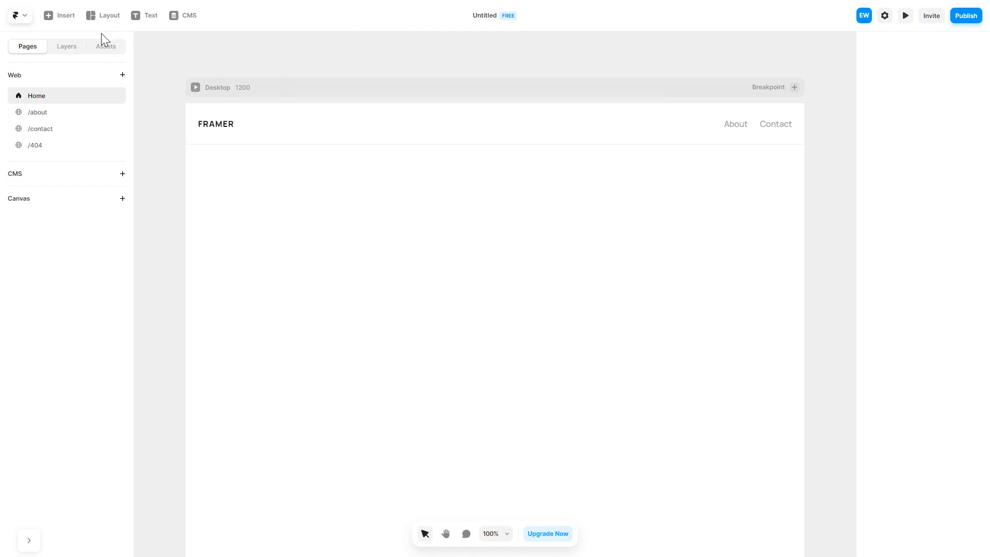
- Show Framer's insertable utility elements, including Embed
click(59, 15)
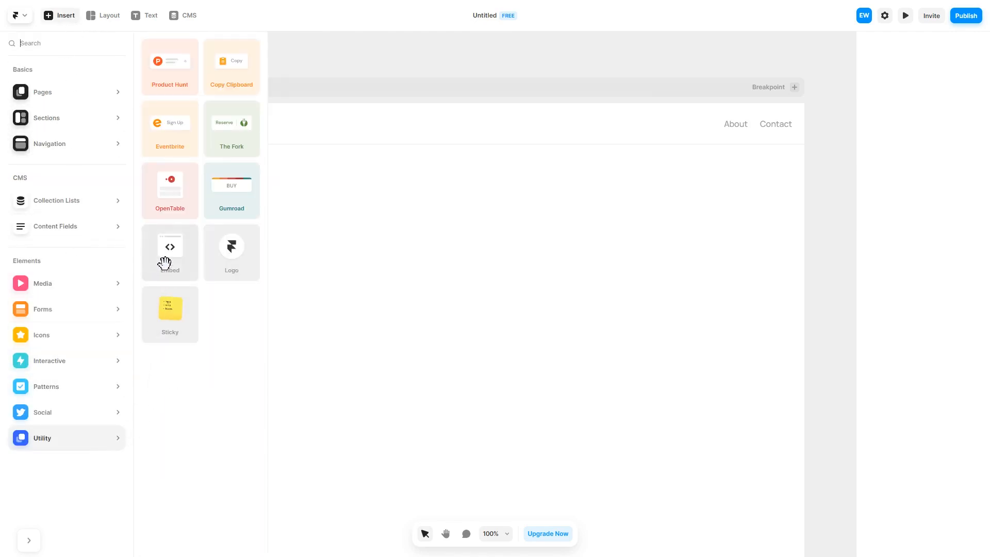
mouse_move(169, 251)
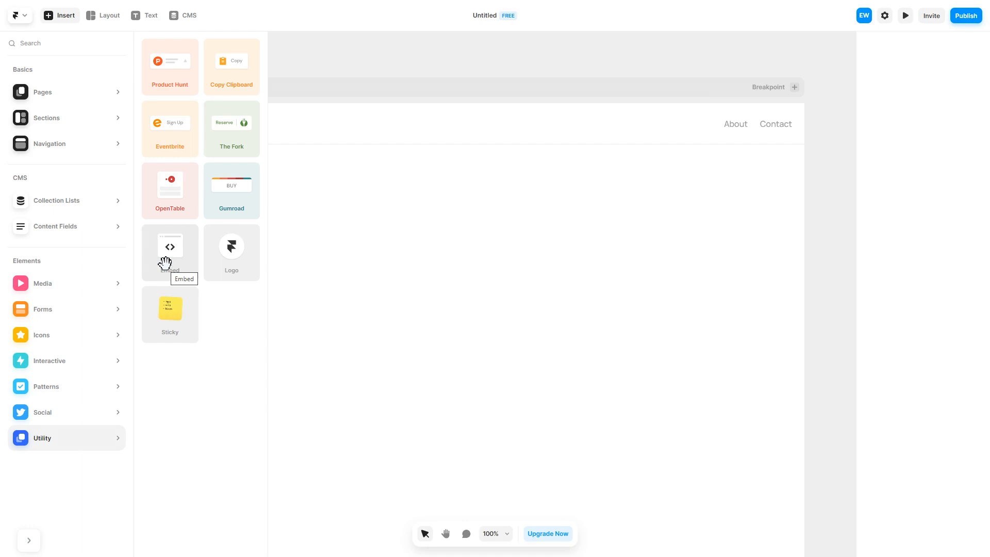
- Drop an Embed component on the Home page and set its type to HTML
drag(169, 247, 297, 291)
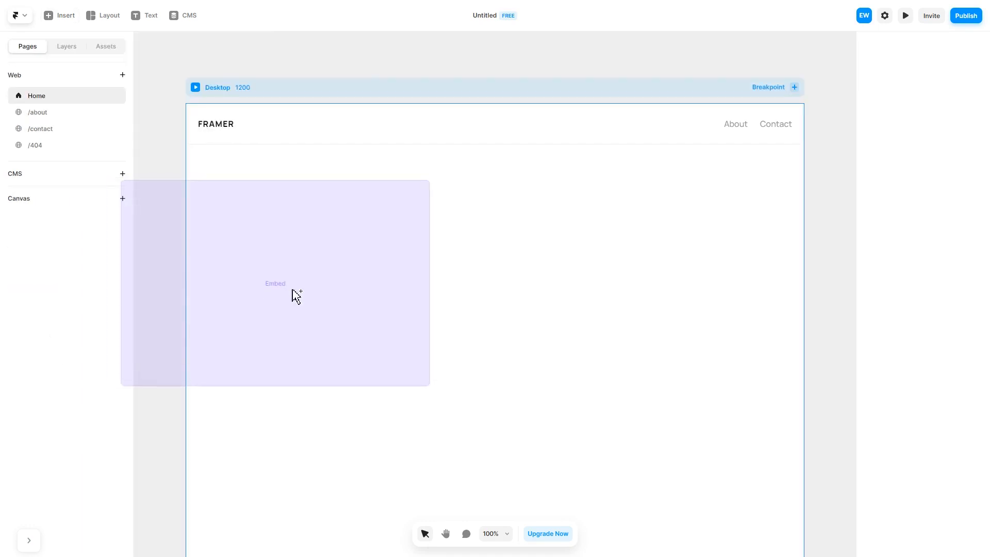
click(274, 283)
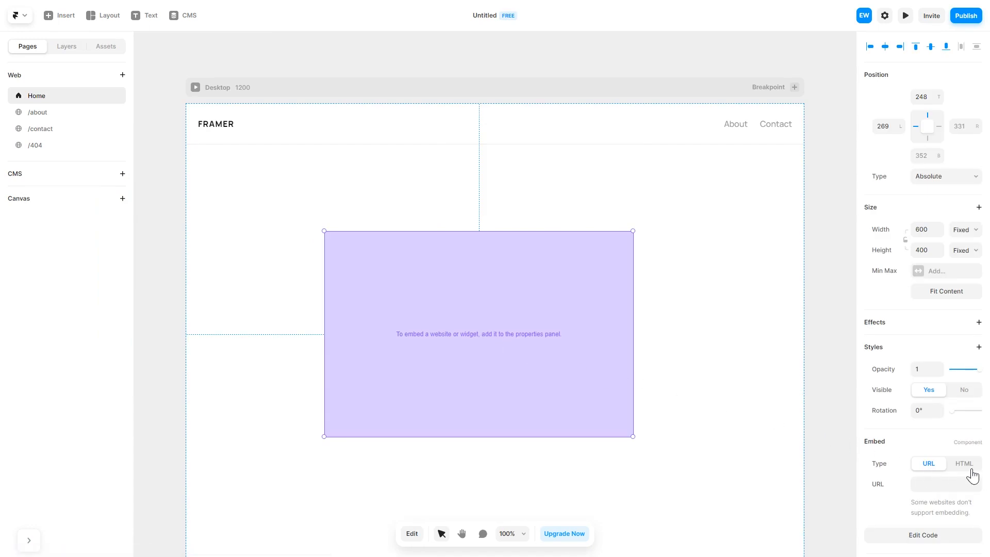
click(963, 463)
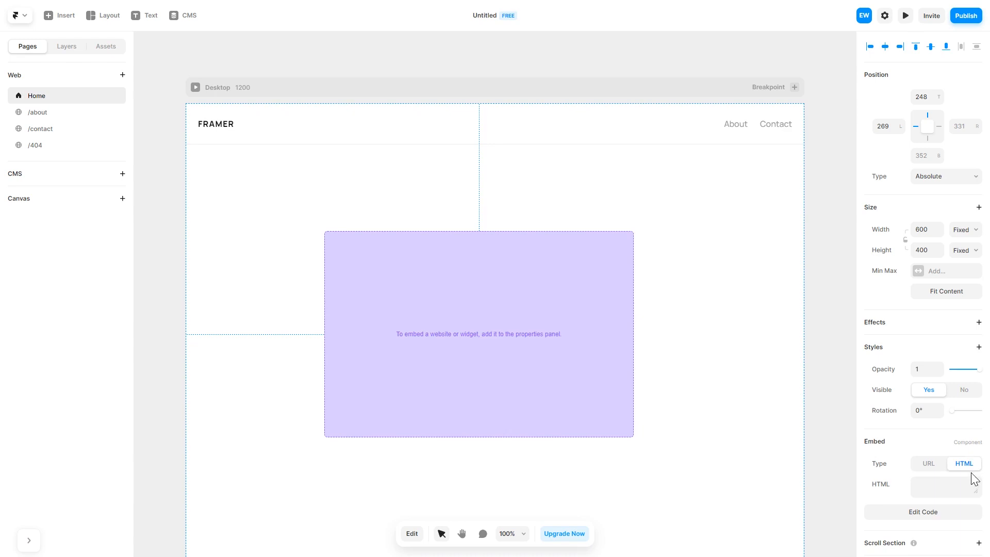